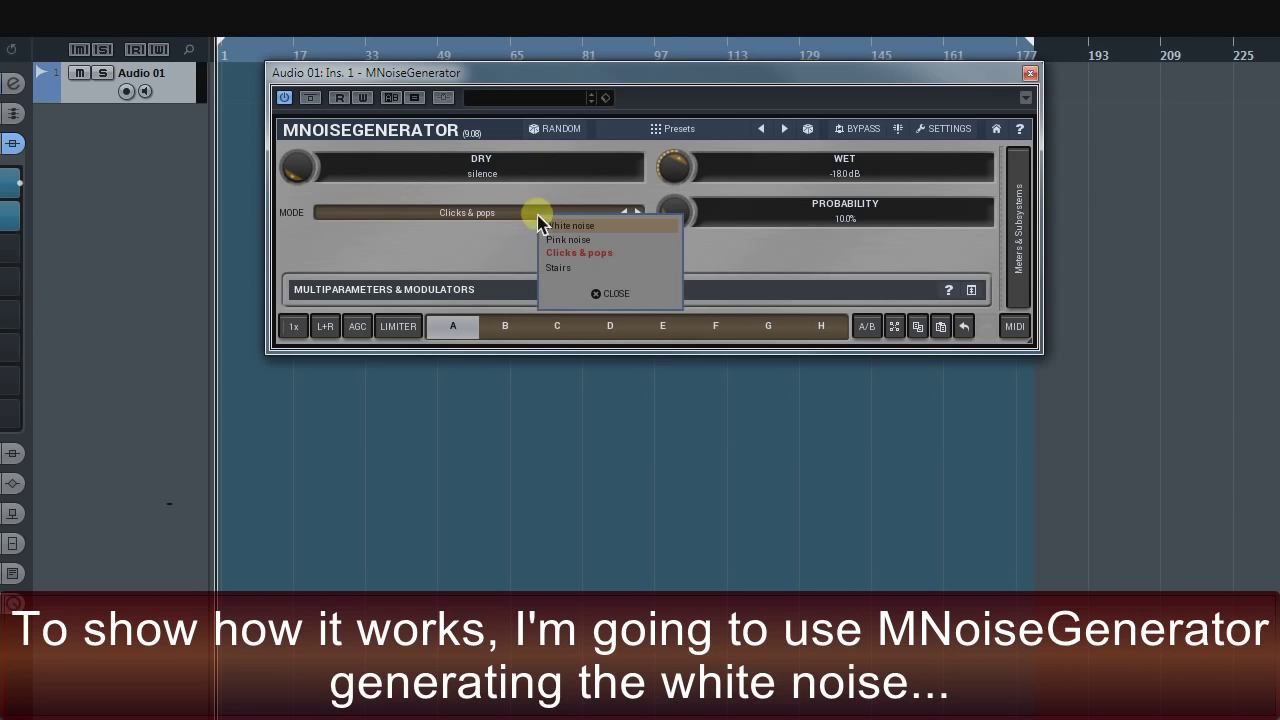
Step: Switch MNoiseGenerator's mode to white noise to feed the EQ
left_click(572, 225)
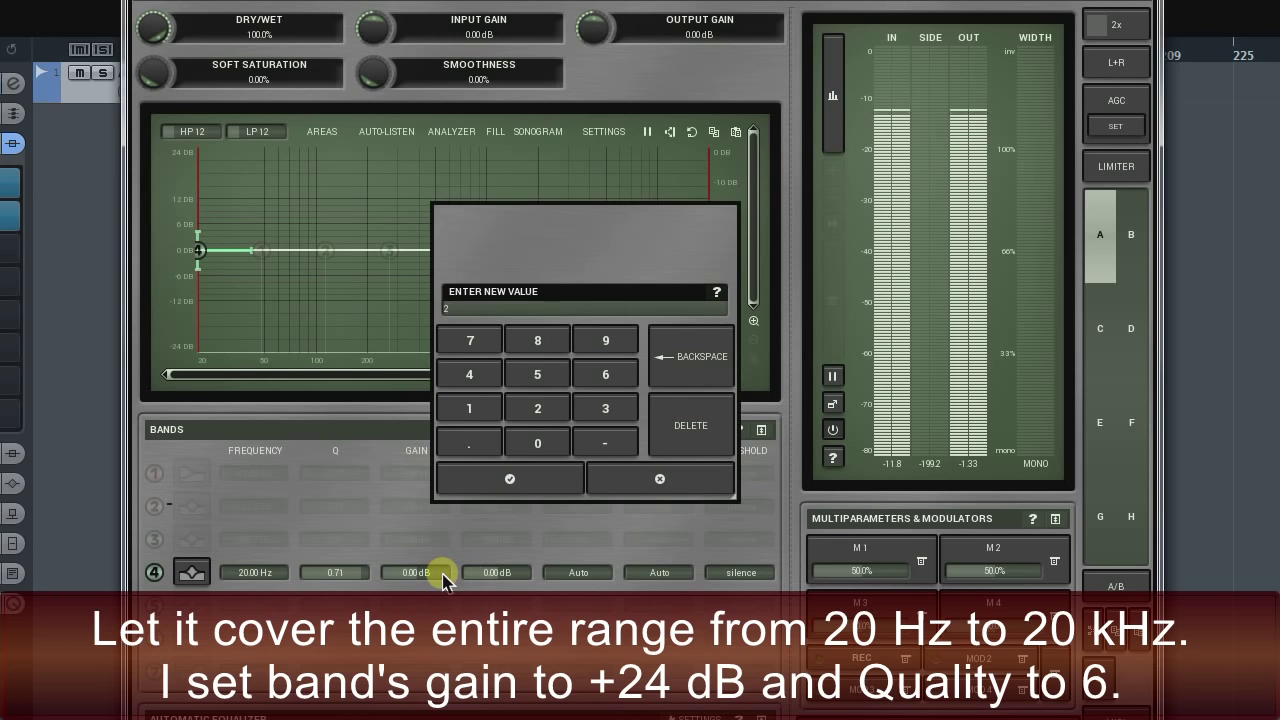
Step: Confirm band 4's +24 dB gain and turn on the SONOGRAM display
left_click(509, 479)
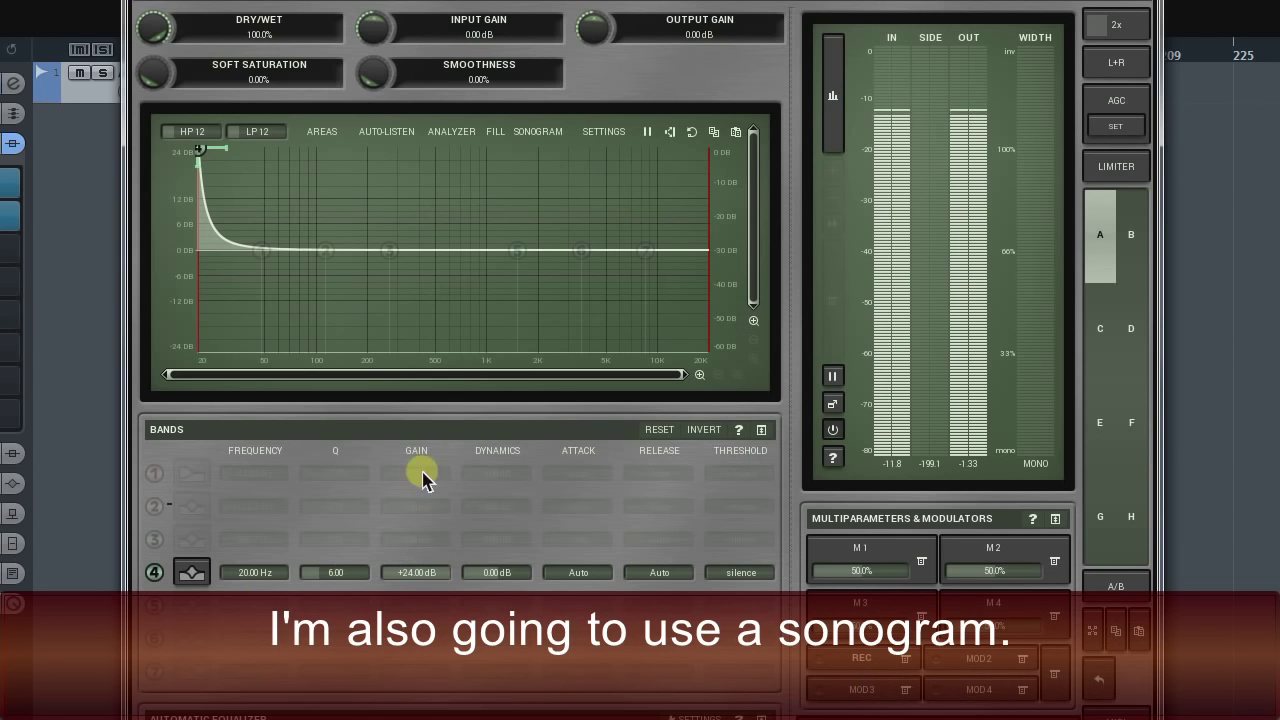
left_click(537, 131)
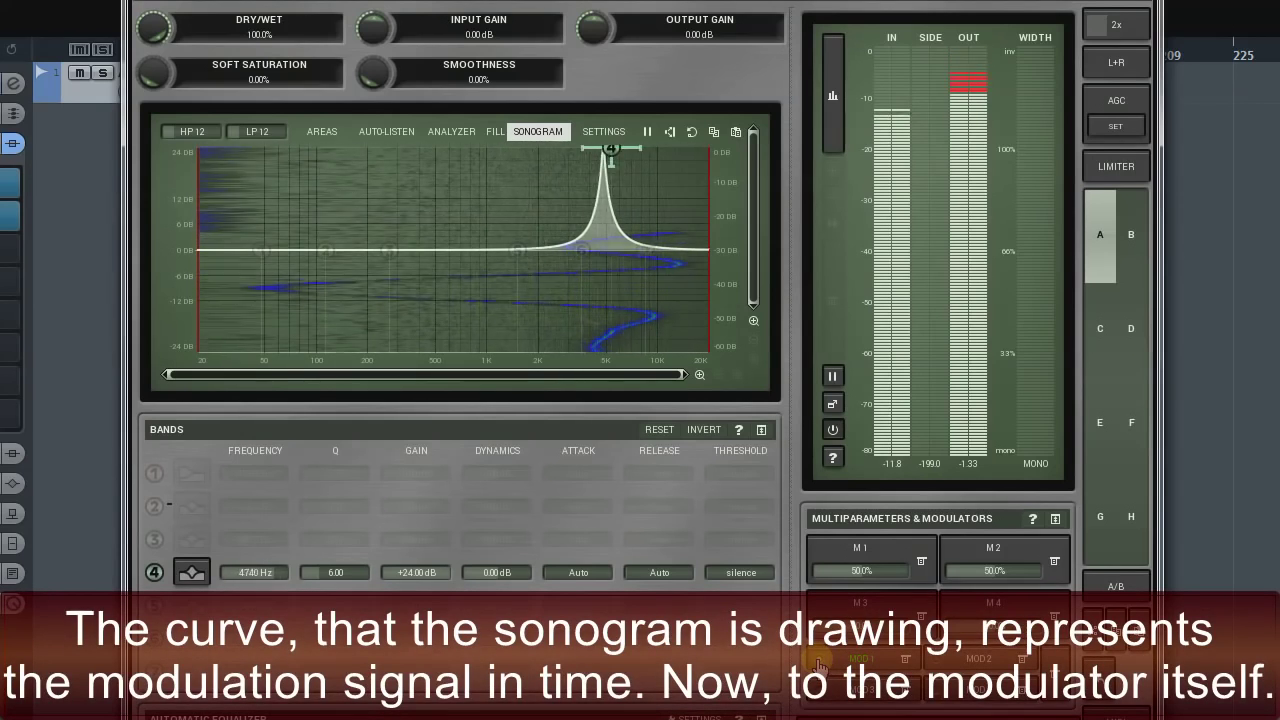
Step: Bring Modulator 1's RANDOM tab into view and lower Smoothness to 0%
left_click_drag(610, 148, 268, 148)
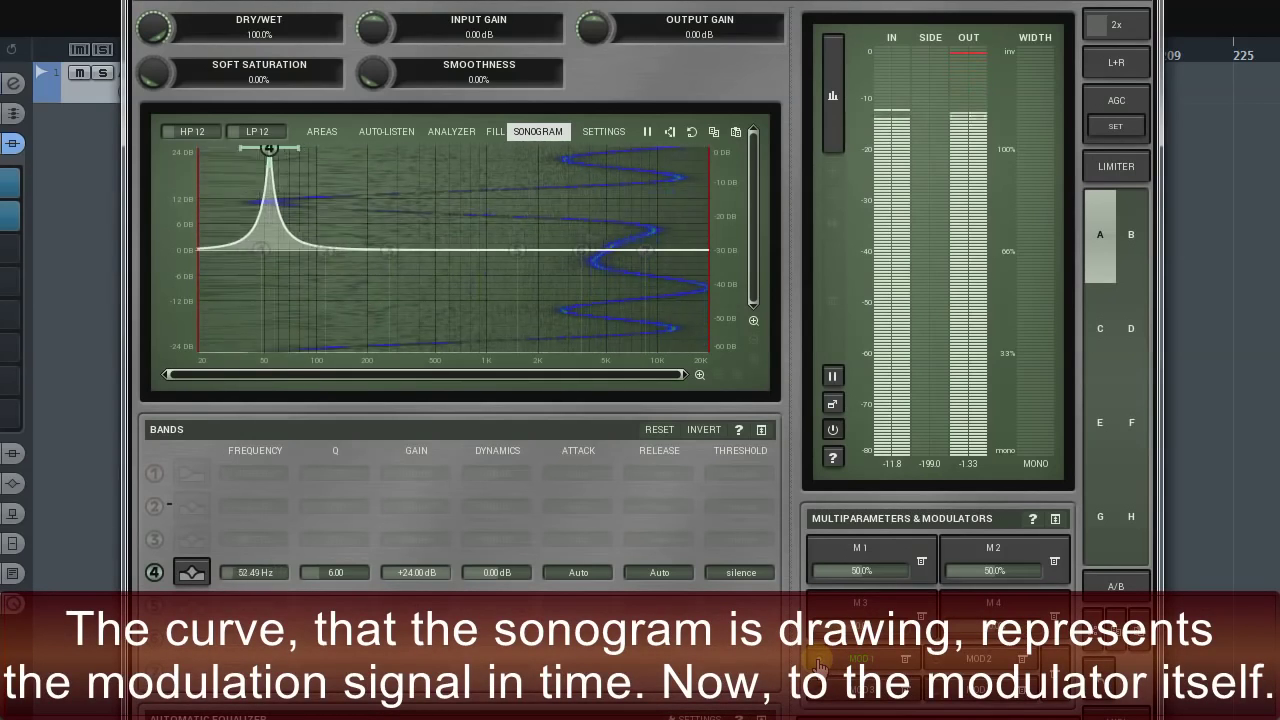
left_click_drag(269, 148, 456, 148)
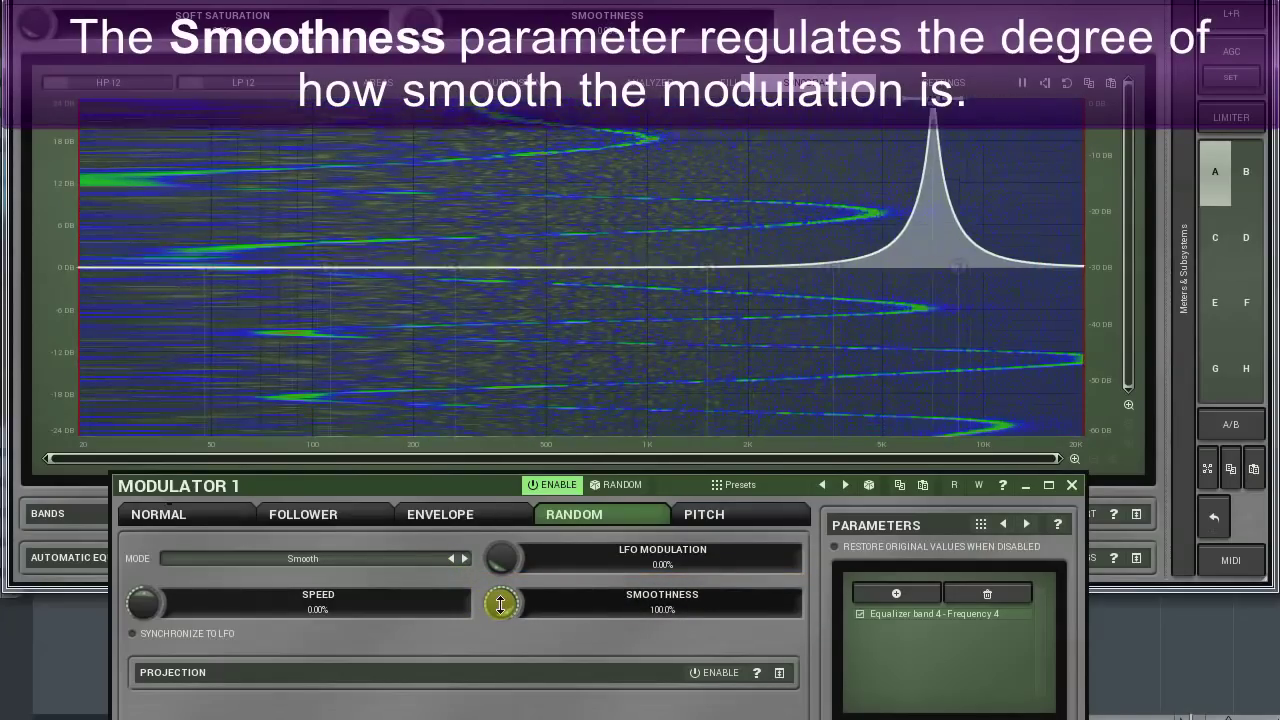
left_click_drag(500, 604, 500, 620)
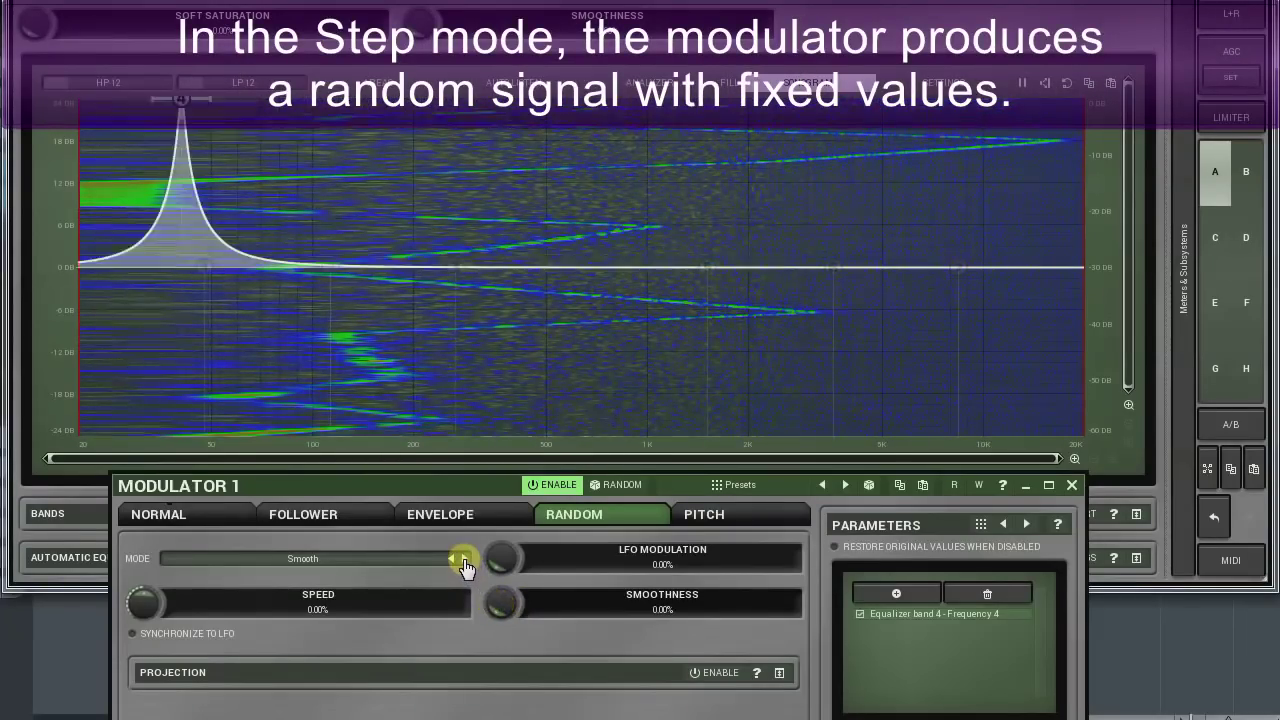
Step: Set Modulator 1's random mode to Steps with a smoothness of 4%
left_click(455, 558)
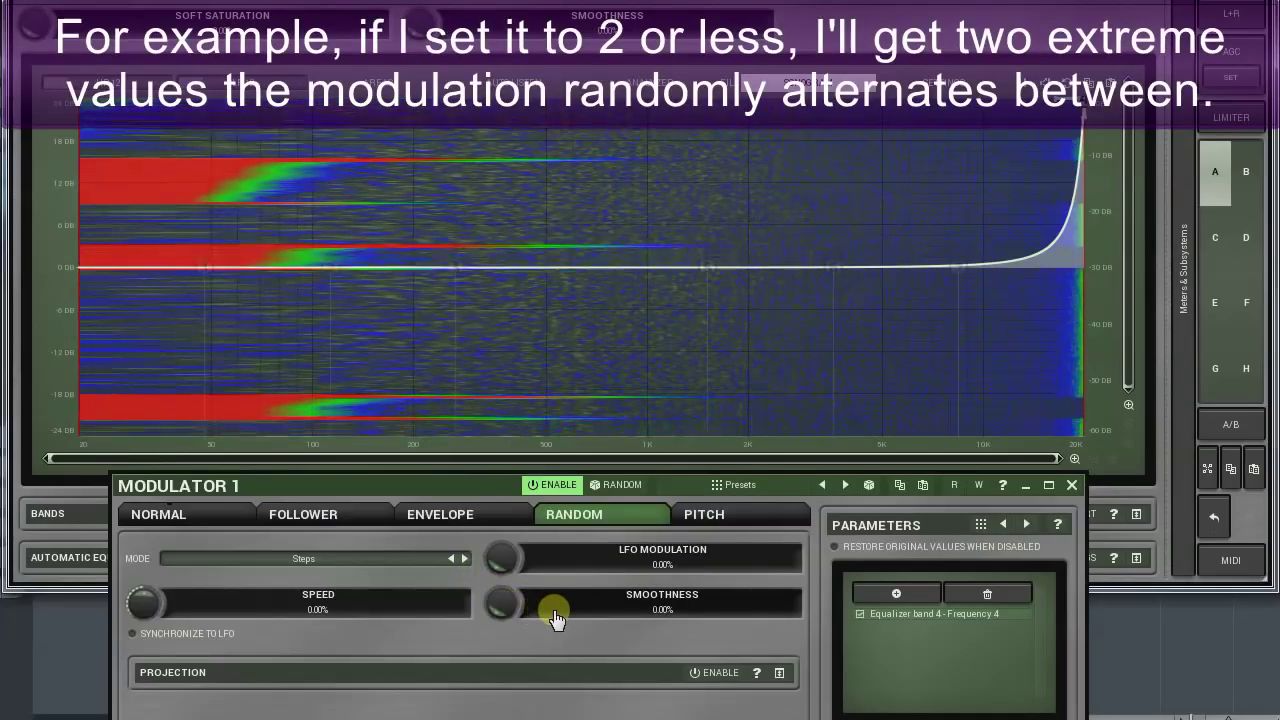
left_click_drag(545, 618, 545, 600)
type("4")
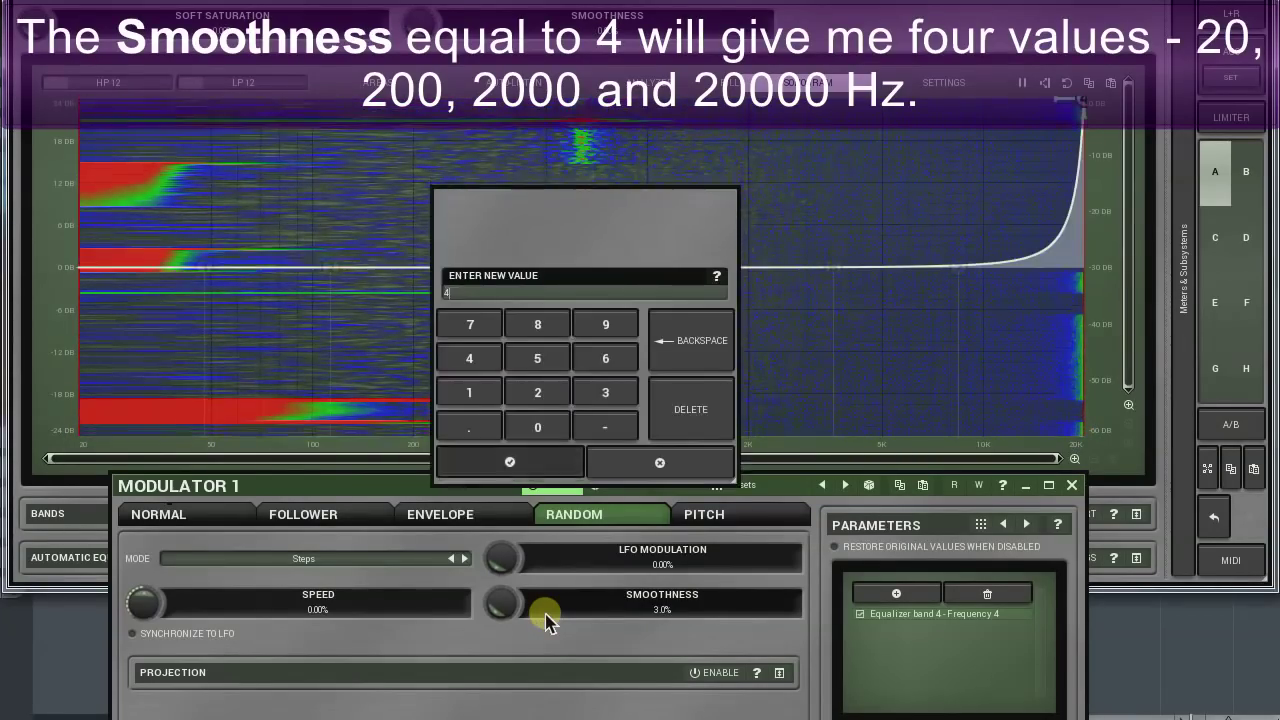
left_click(509, 462)
type("10")
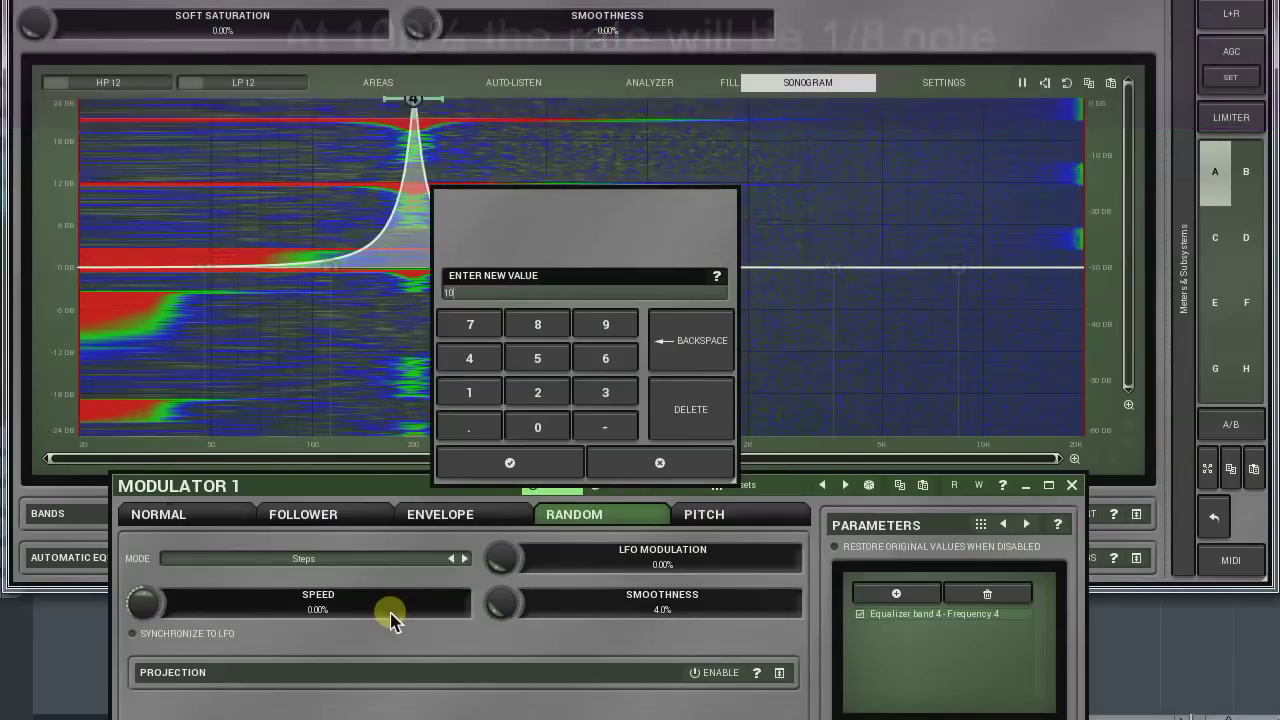
Step: Set Modulator 1's speed to 100%, then push it into negative rates
left_click(509, 462)
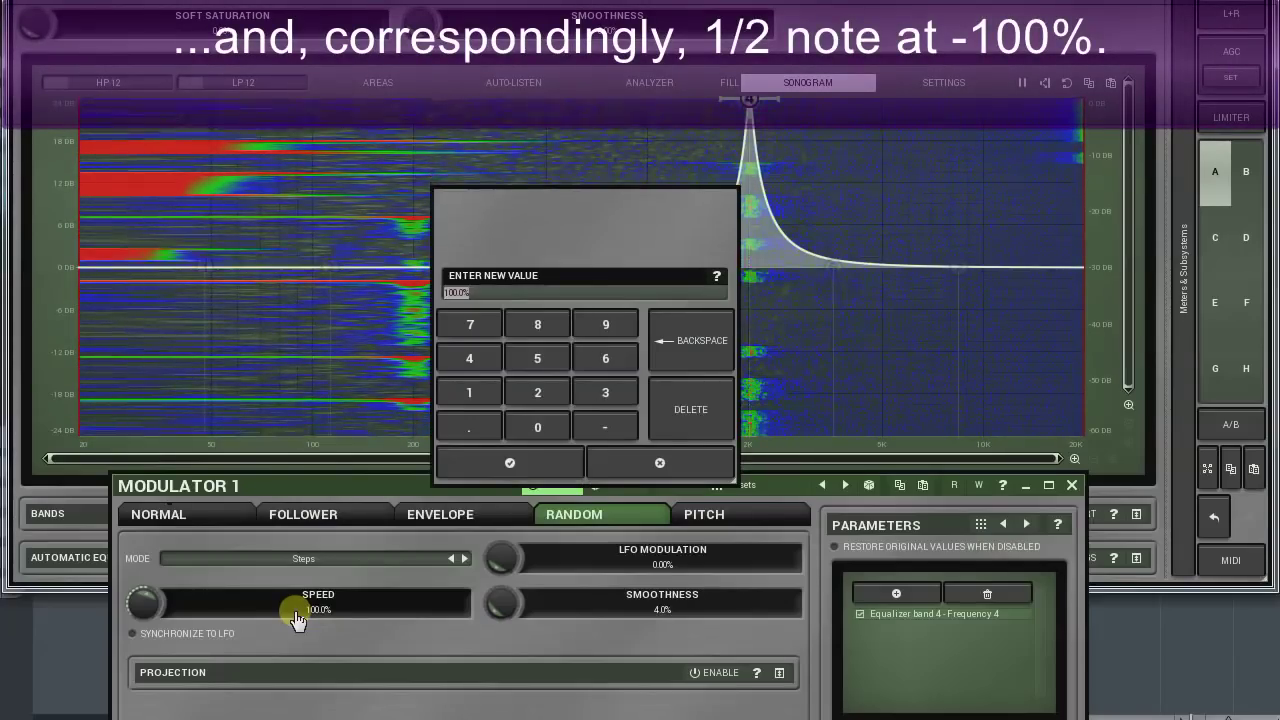
left_click(509, 462)
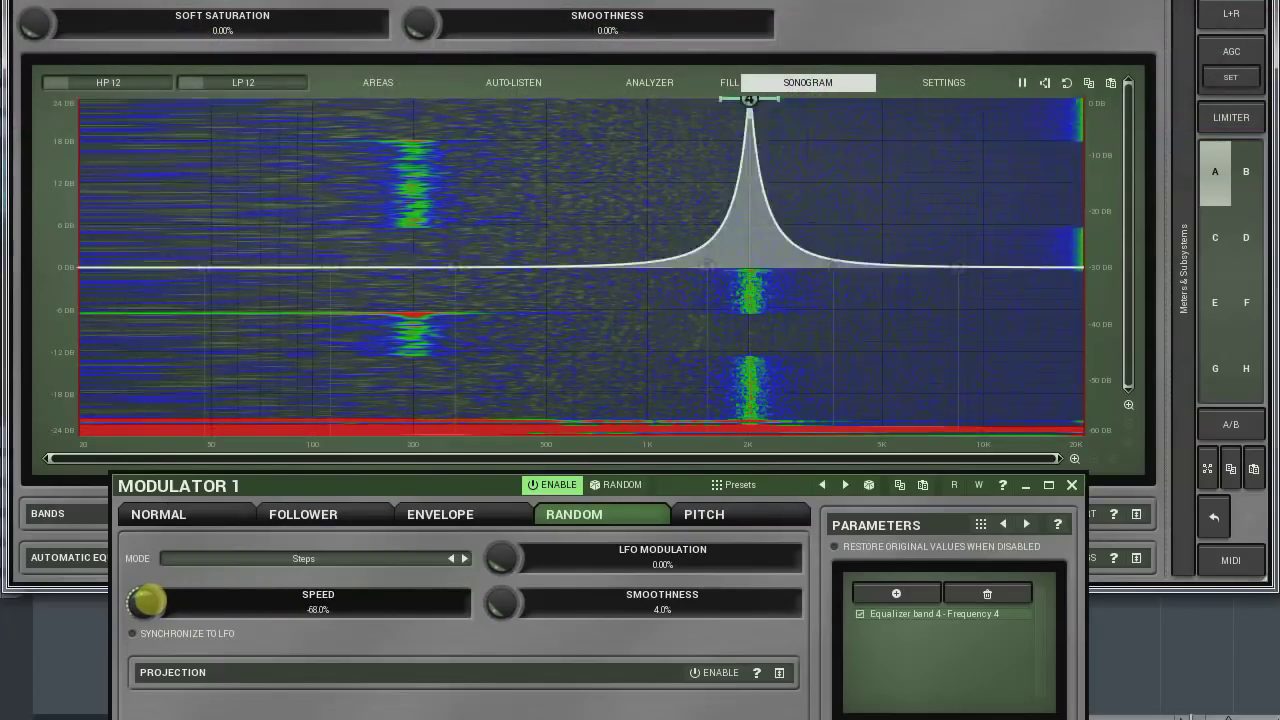
left_click_drag(148, 600, 180, 580)
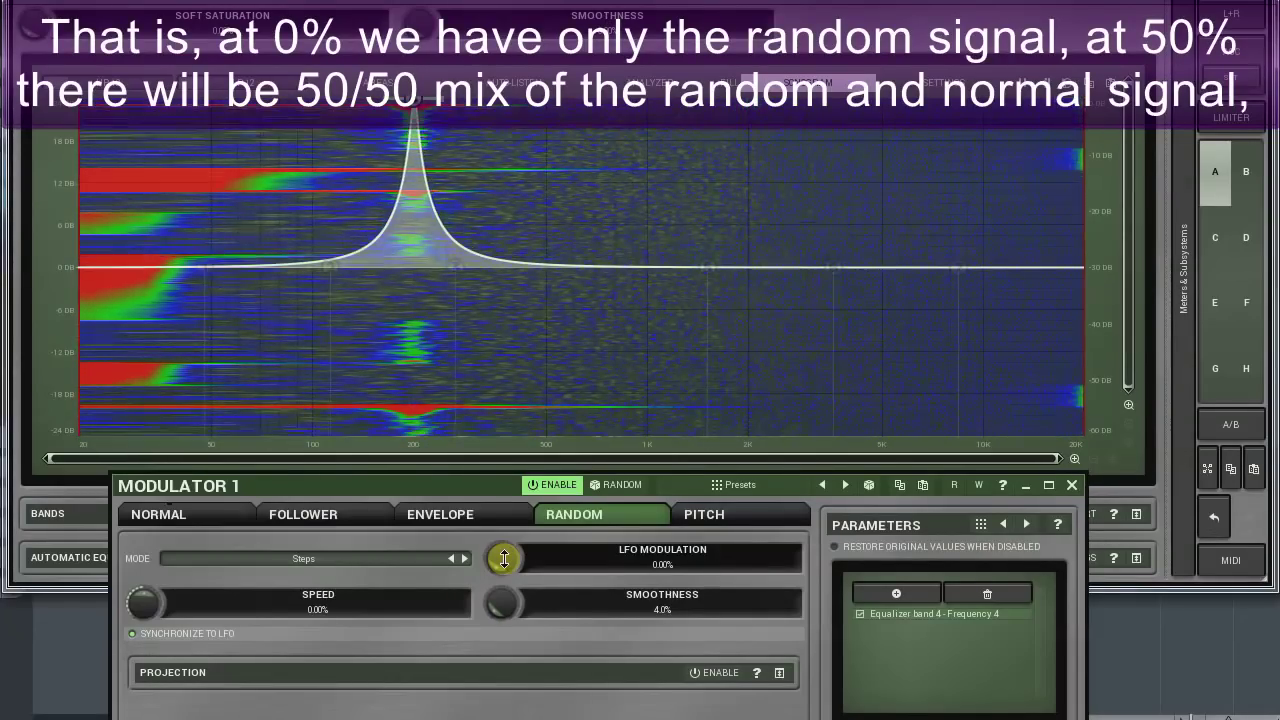
Step: Raise LFO MODULATION to blend the Normal modulator into the random signal, e.g. 56%
left_click_drag(503, 558, 503, 540)
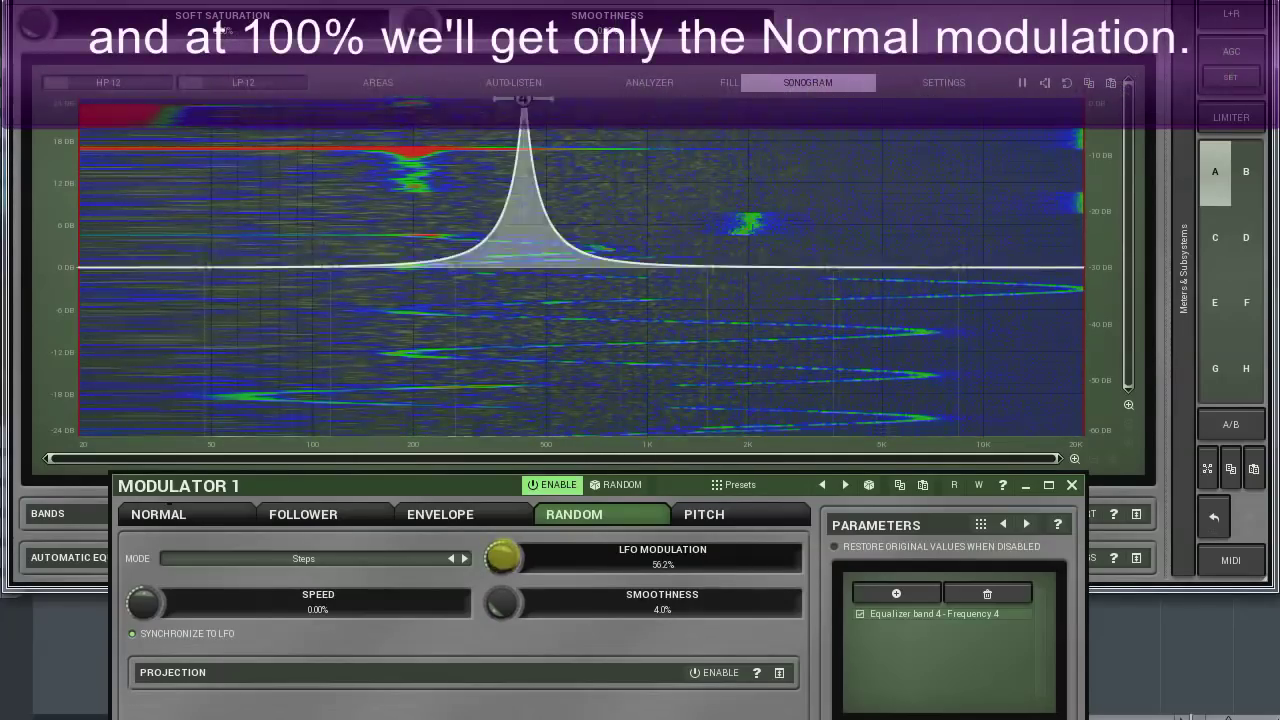
left_click_drag(505, 556, 505, 530)
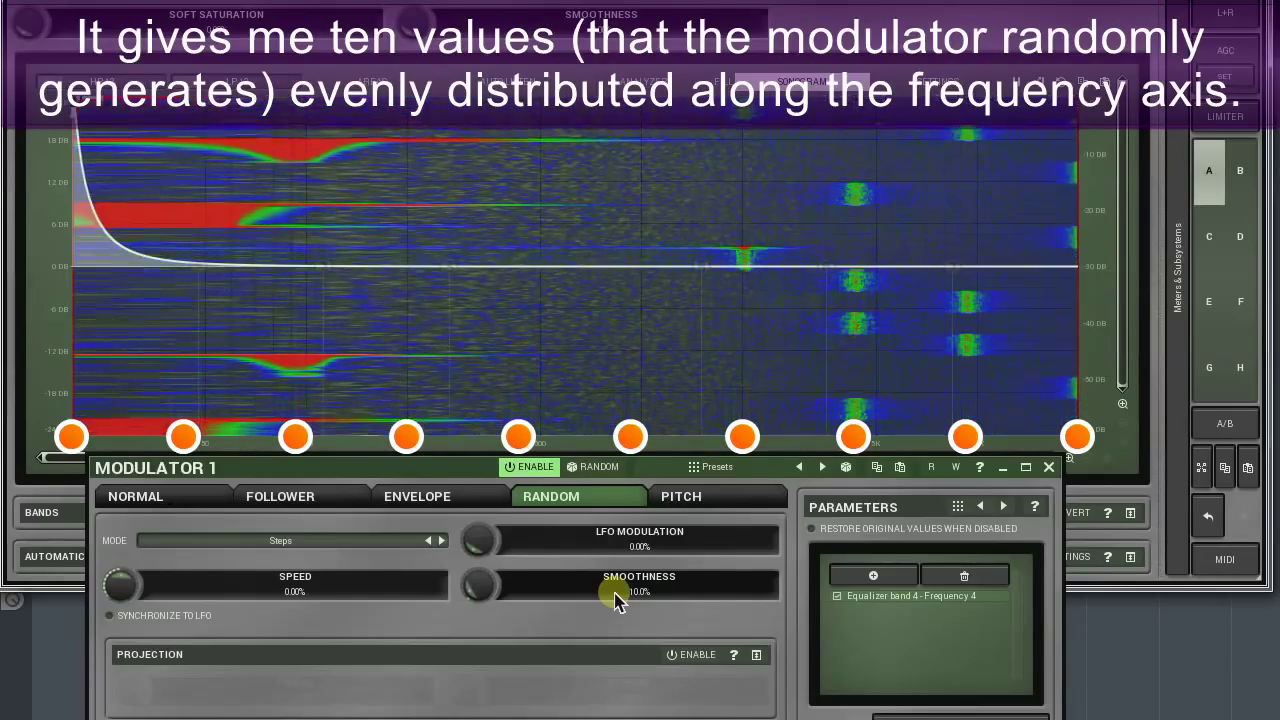
Step: Confirm 10% smoothness, enable Projection, and open the Normal modulator's shape list
left_click(670, 654)
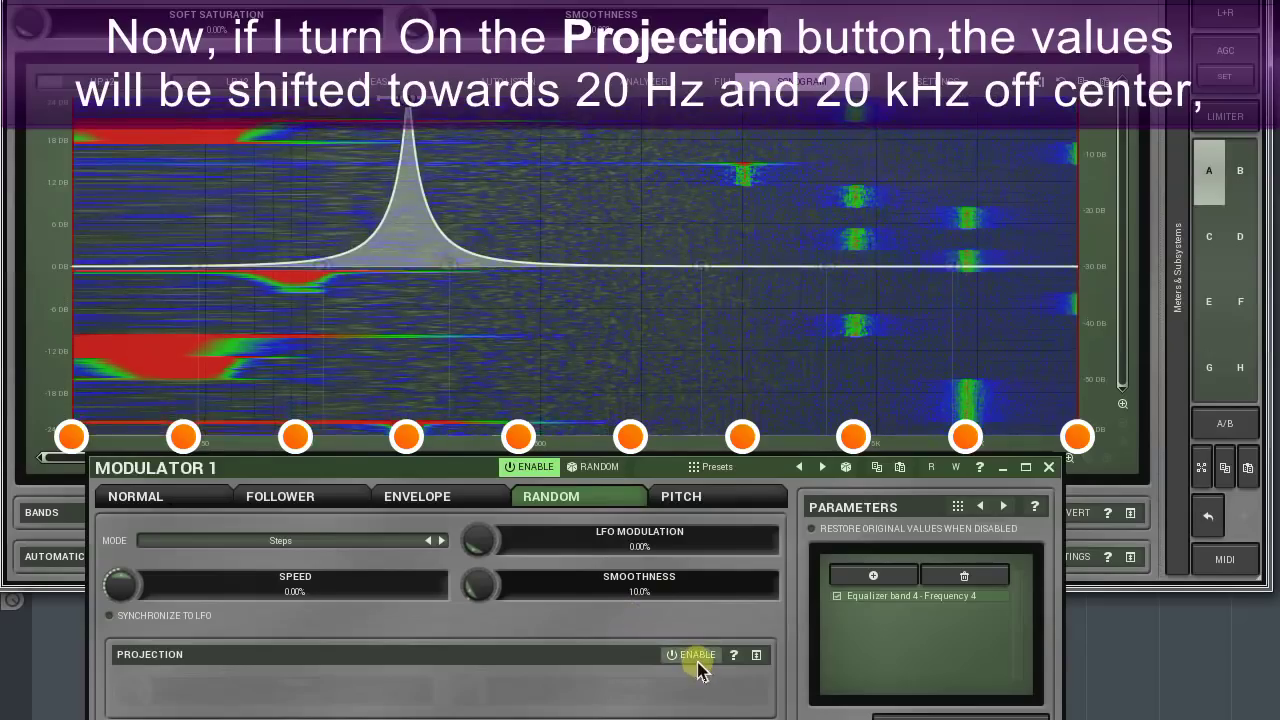
left_click(692, 655)
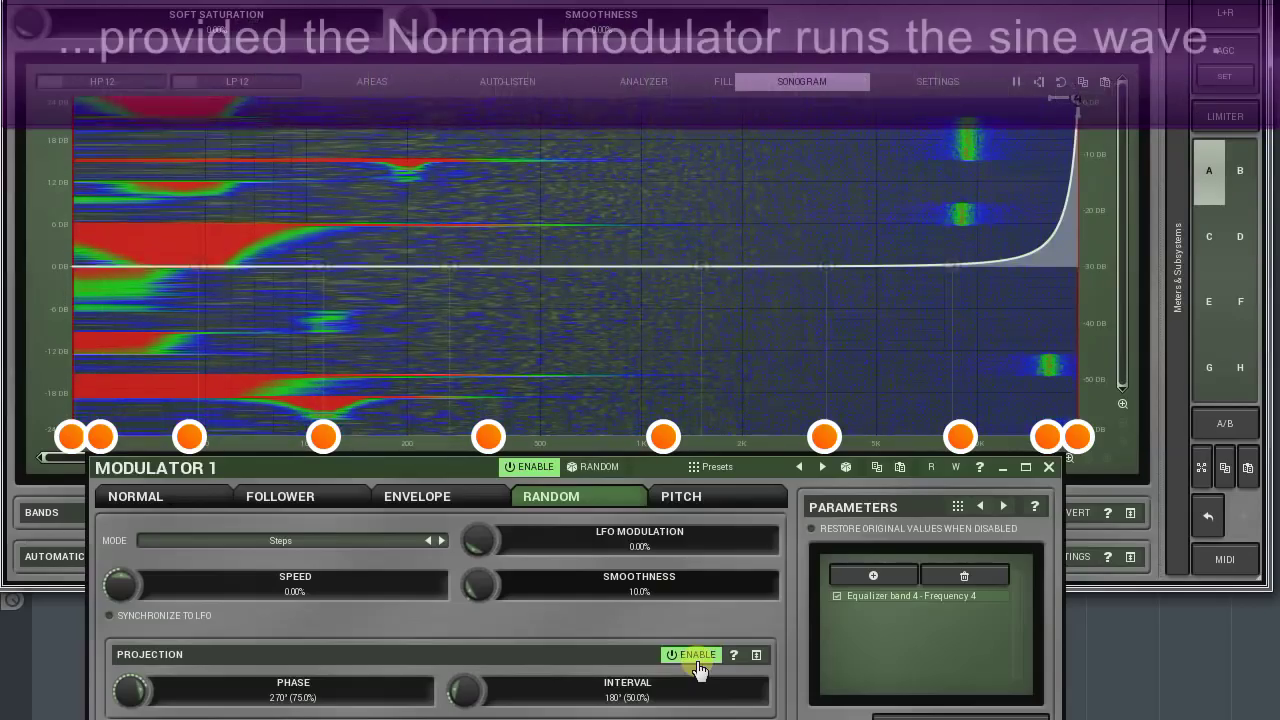
left_click(135, 496)
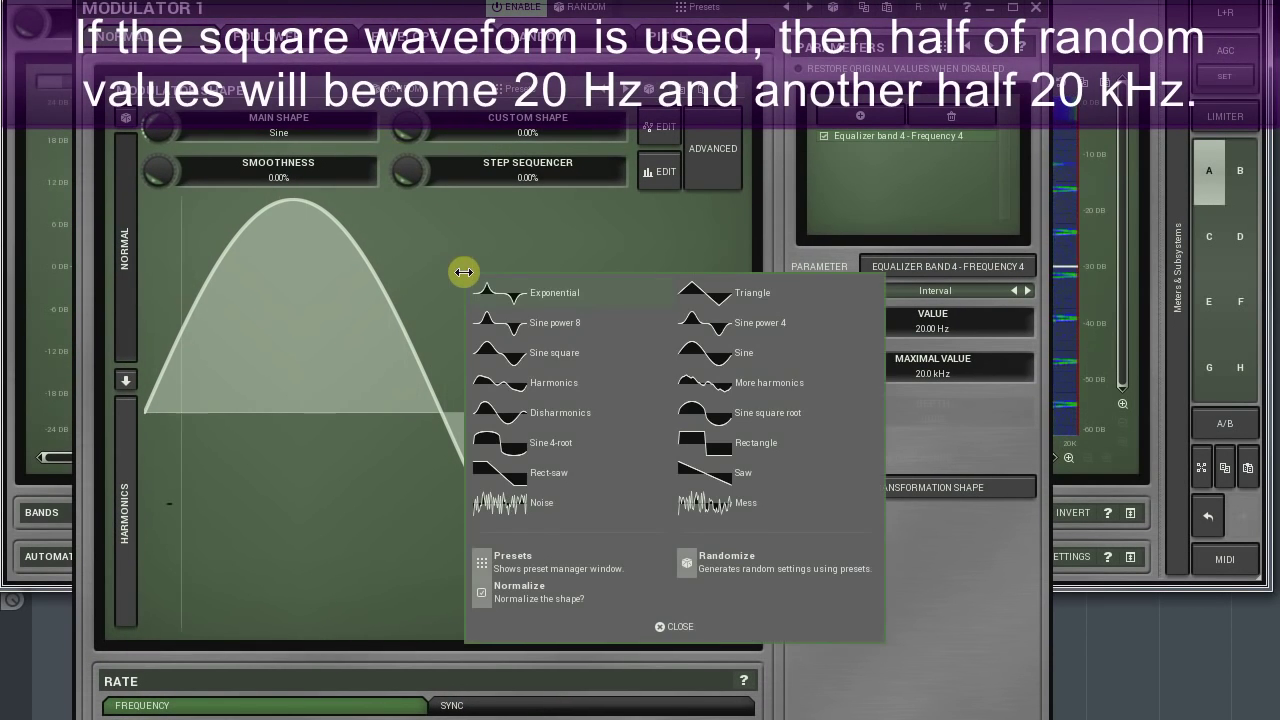
Step: Close the shape list to return to Modulator 1's random settings
left_click(756, 442)
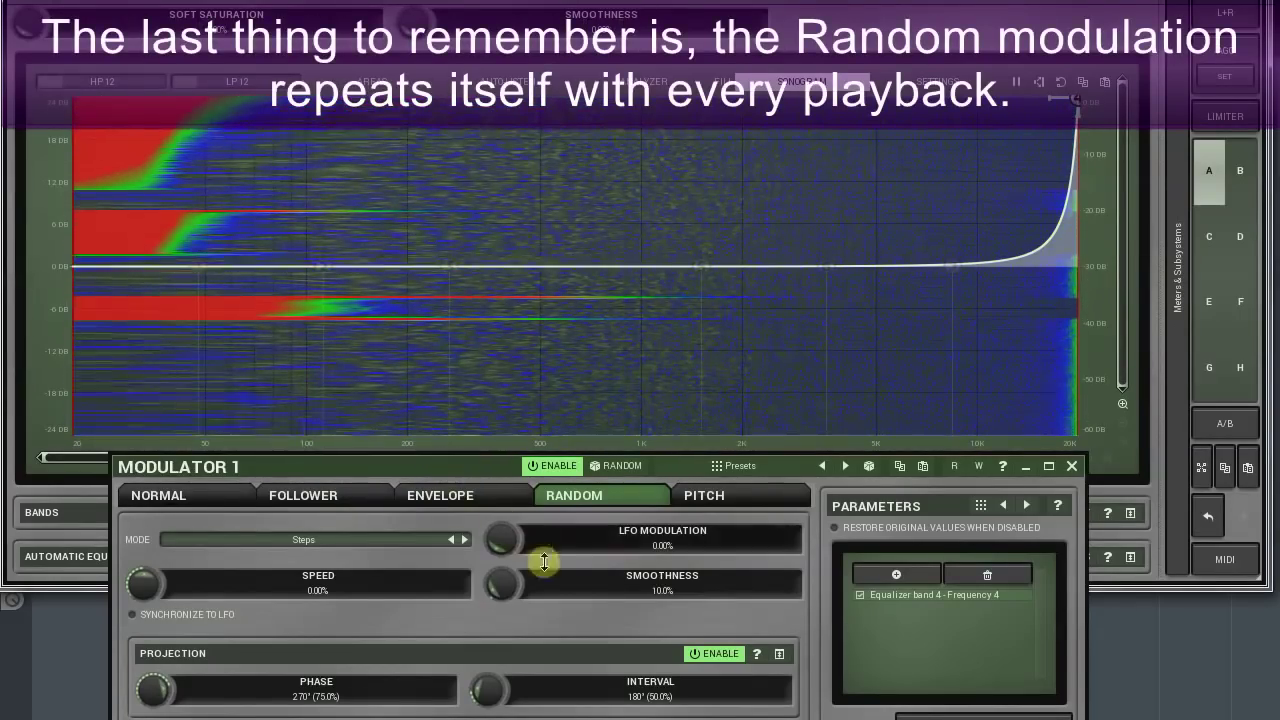
left_click(713, 653)
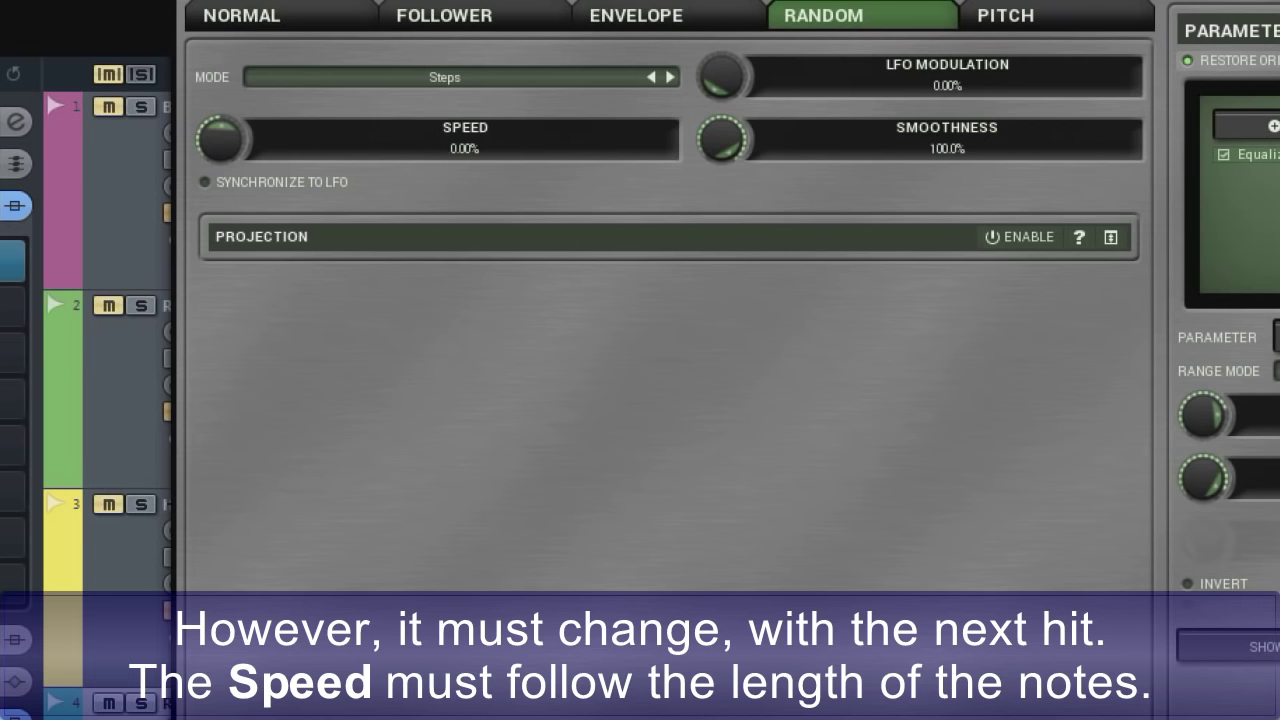
mouse_move(545, 25)
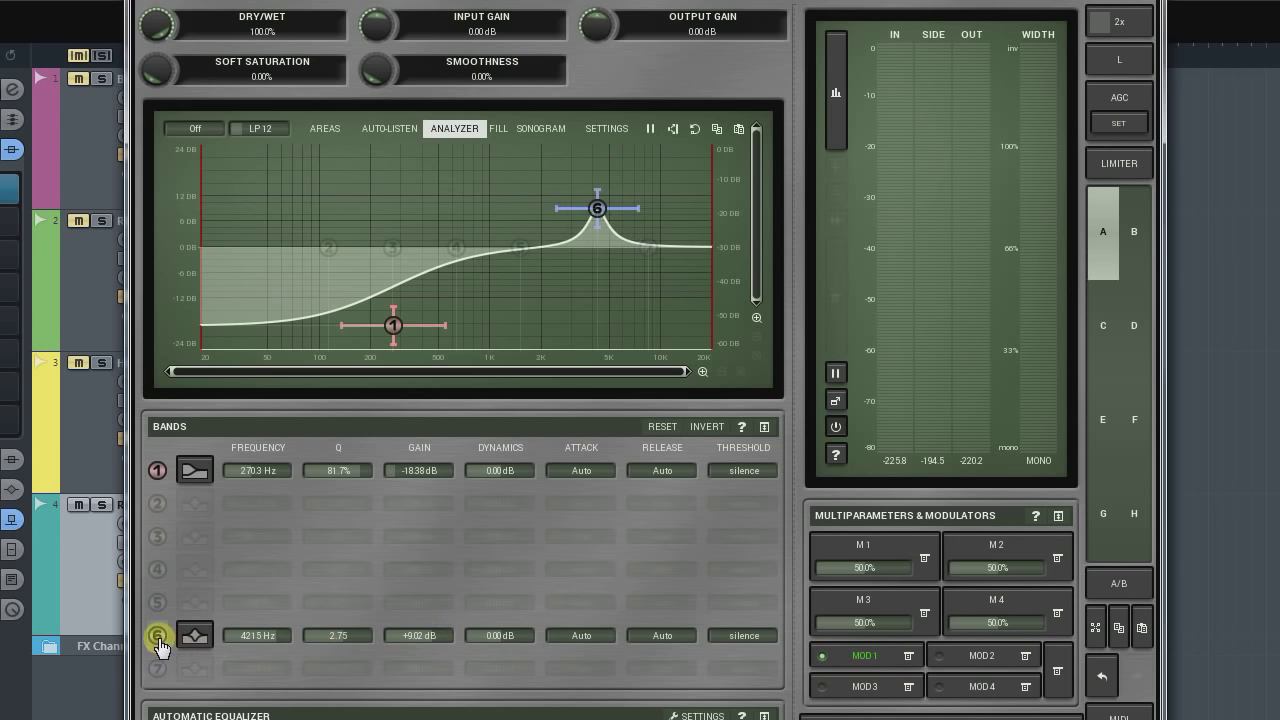
left_click(194, 635)
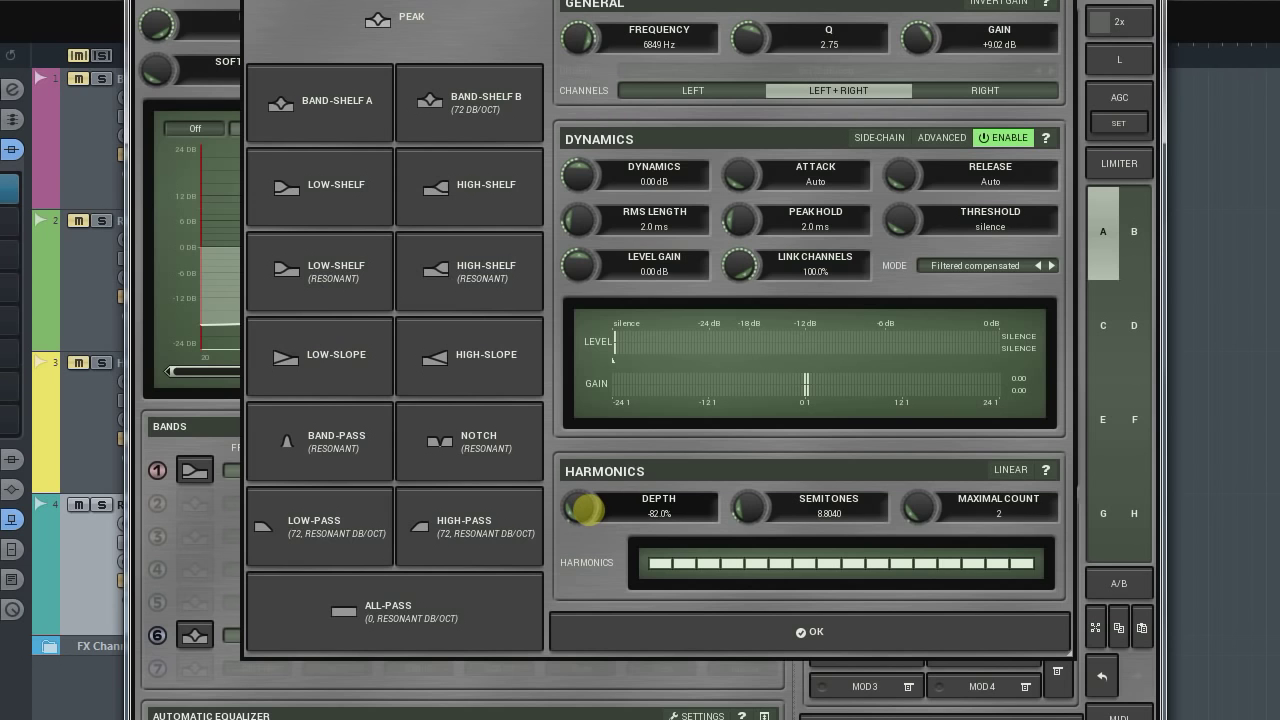
left_click(810, 631)
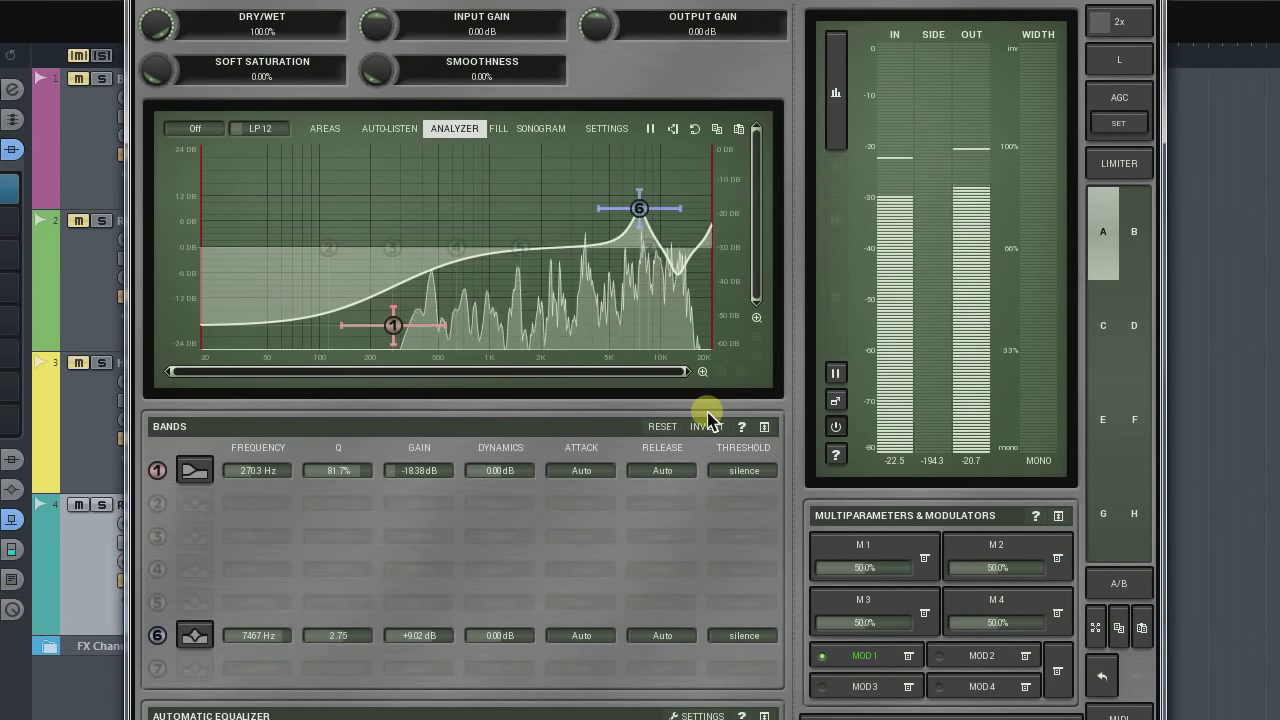
Step: Move the view to Modulator 1, showing band 4's 240.5–668.4 Hz frequency range
left_click_drag(639, 208, 607, 208)
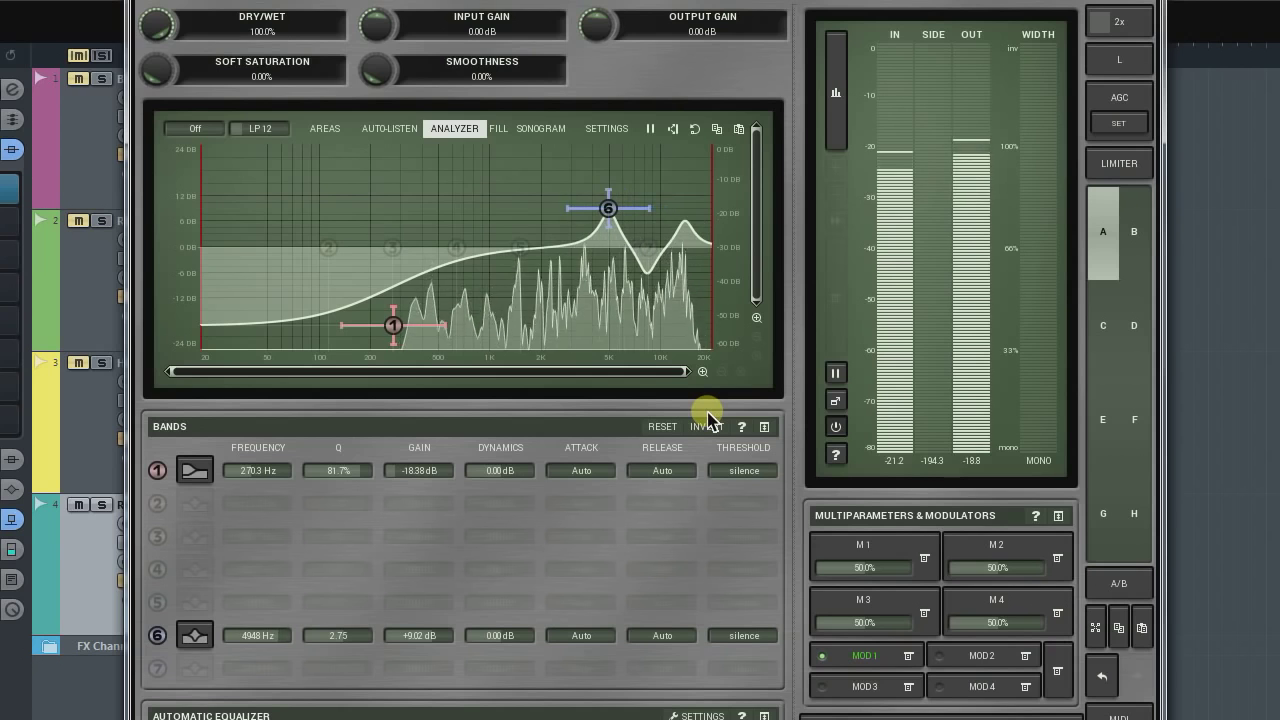
left_click_drag(608, 208, 616, 208)
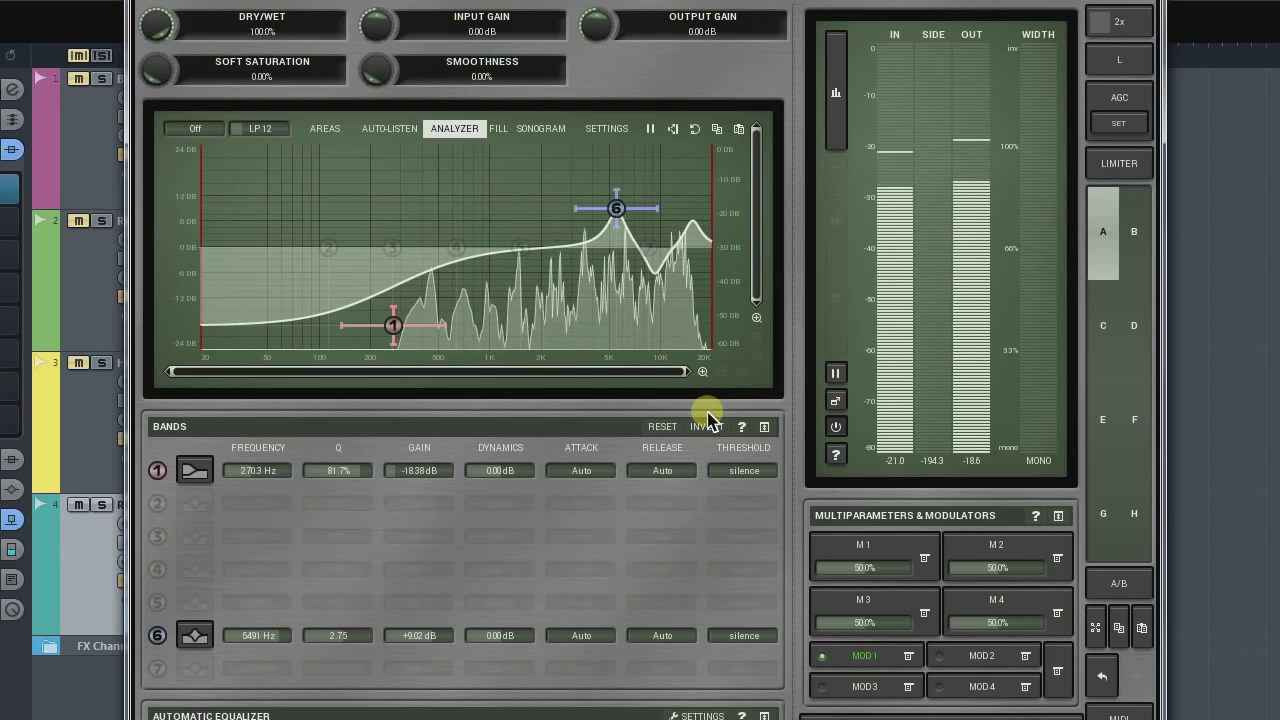
left_click_drag(616, 209, 632, 209)
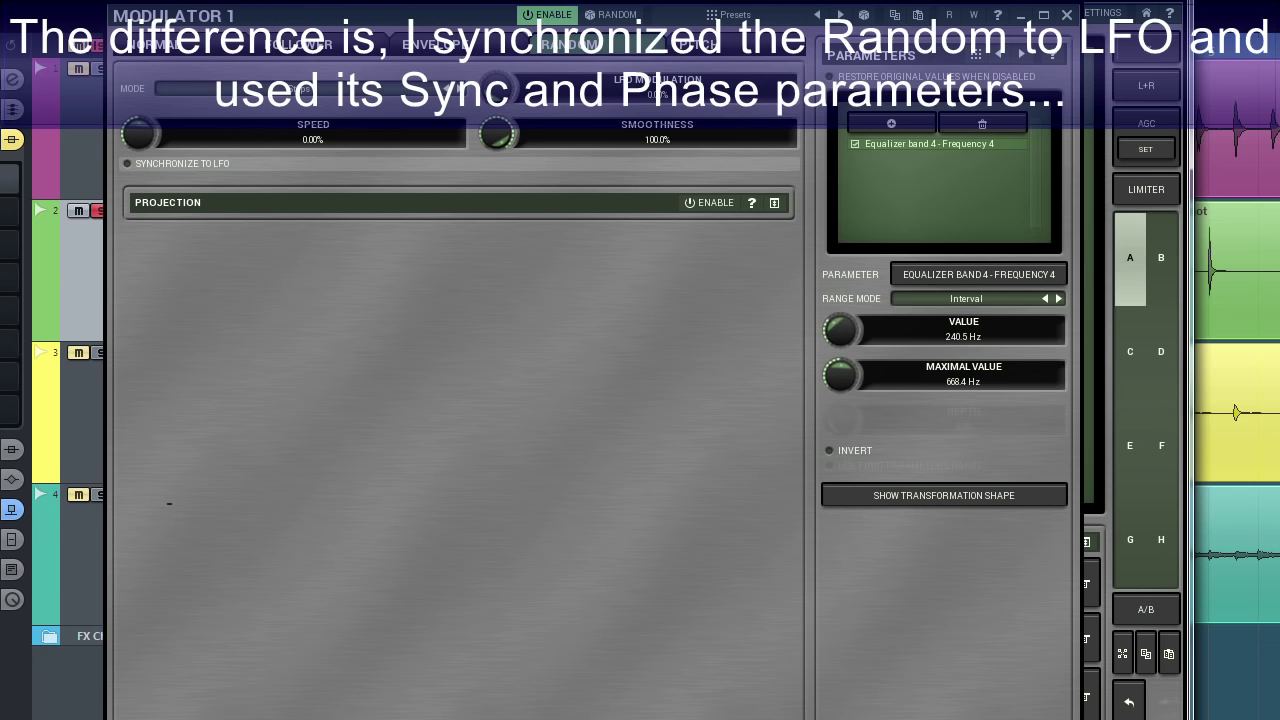
Step: Close the Modulator 1 window and adjust the EQ view while band 4's dip moves
left_click(127, 164)
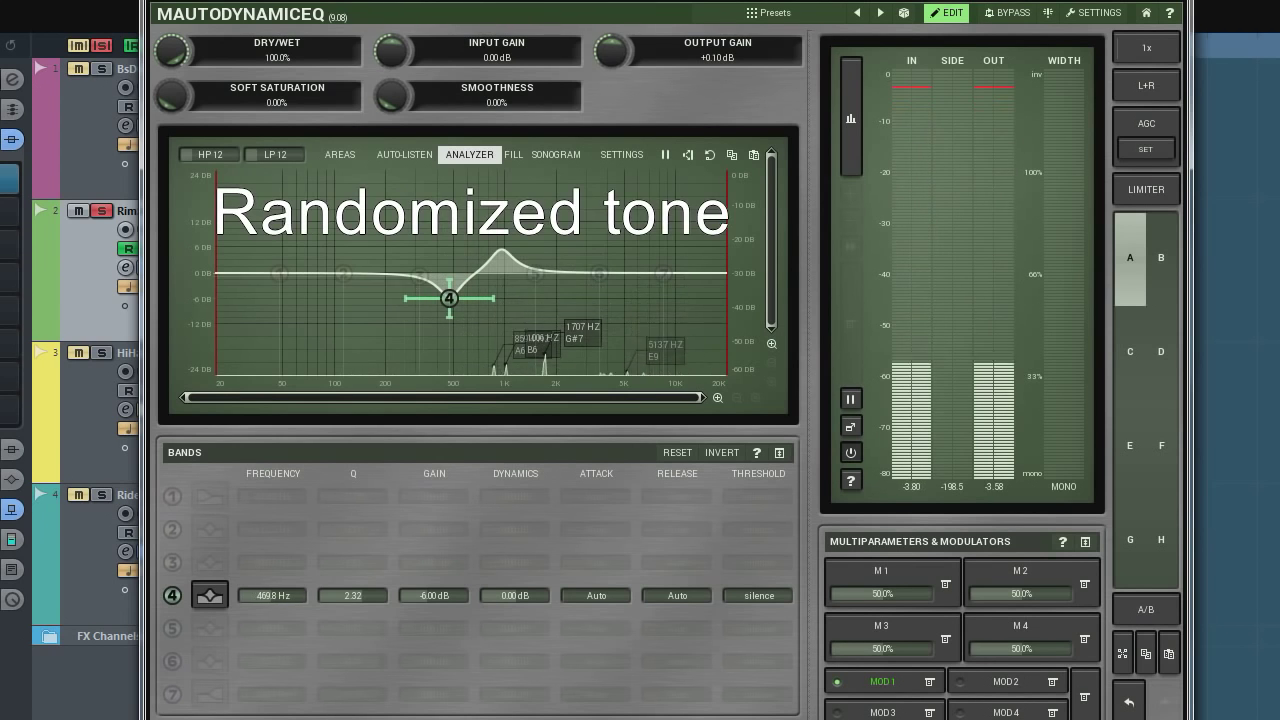
left_click_drag(449, 298, 399, 298)
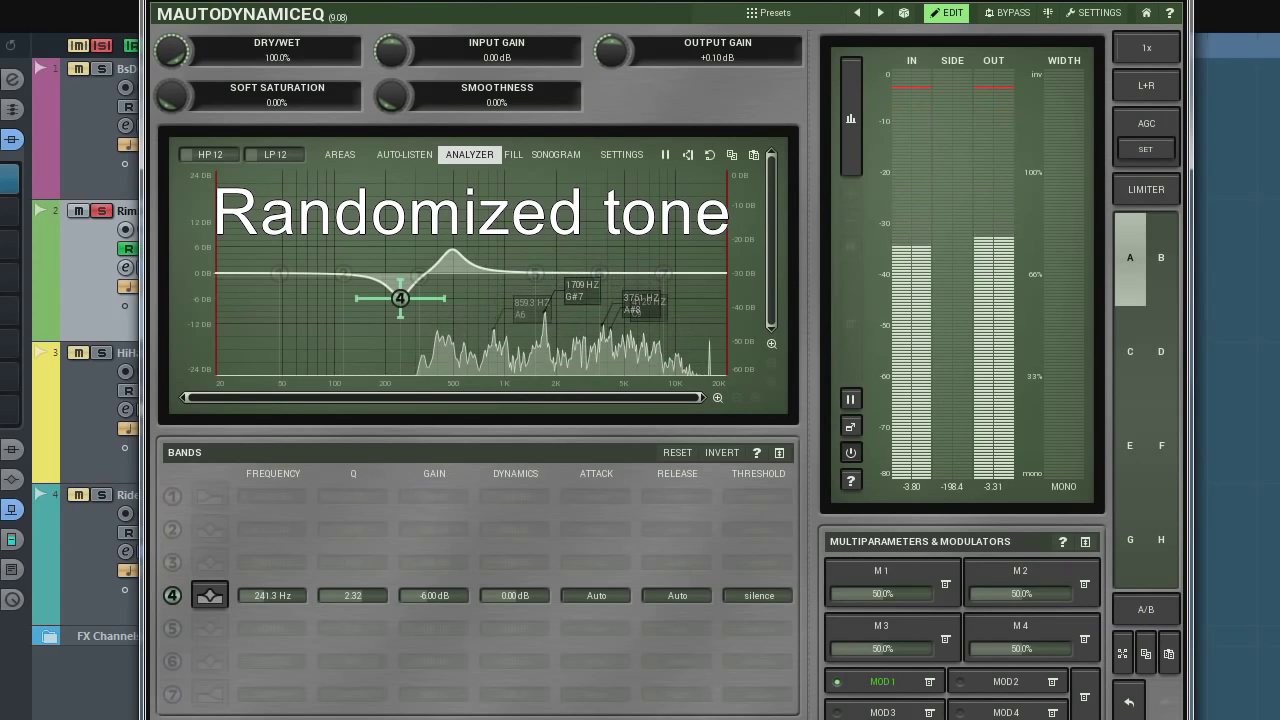
left_click_drag(399, 297, 411, 298)
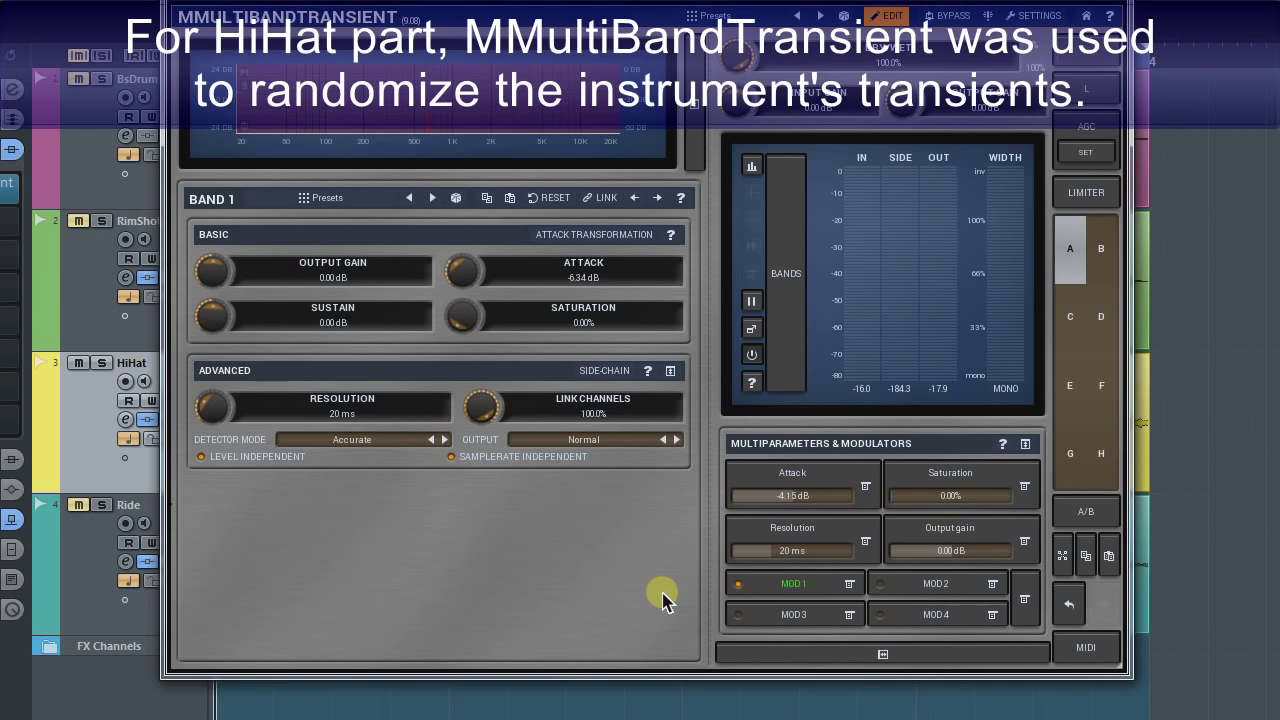
Step: Move band 1's attack, then display Modulator 1 randomizing attack between -13.63 dB and -1.39 dB
left_click_drag(463, 270, 463, 290)
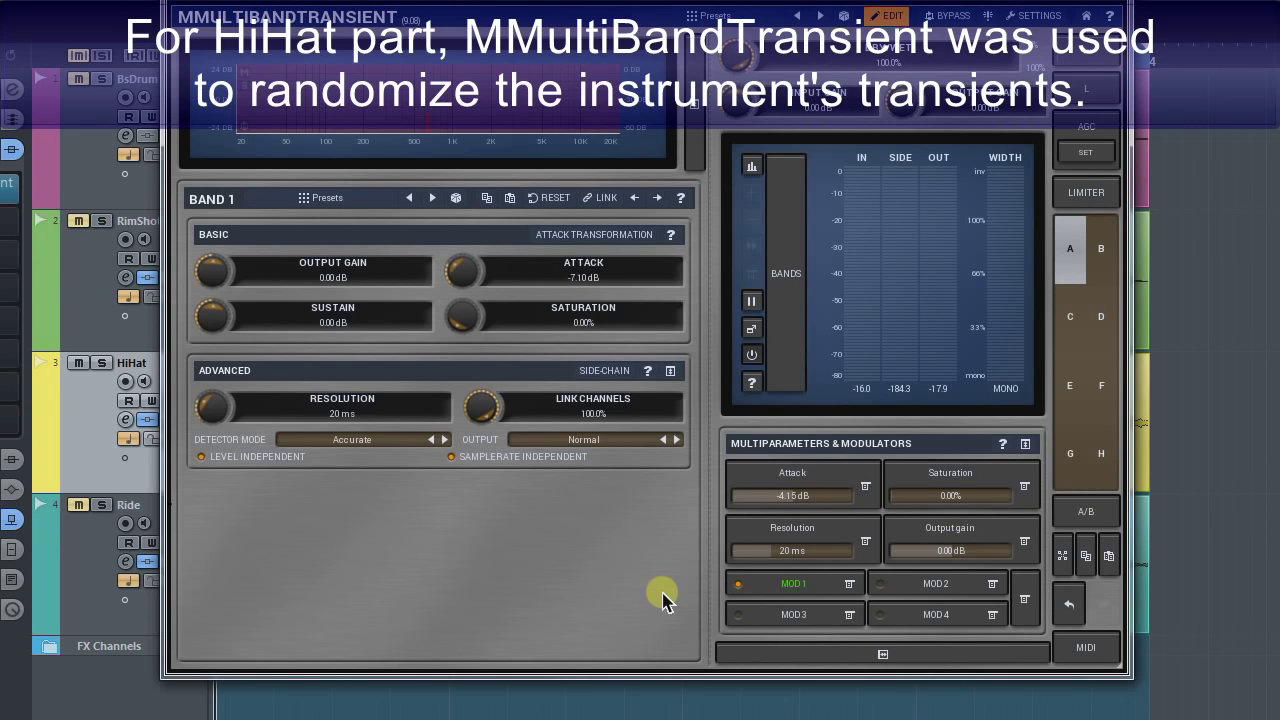
left_click_drag(463, 270, 470, 255)
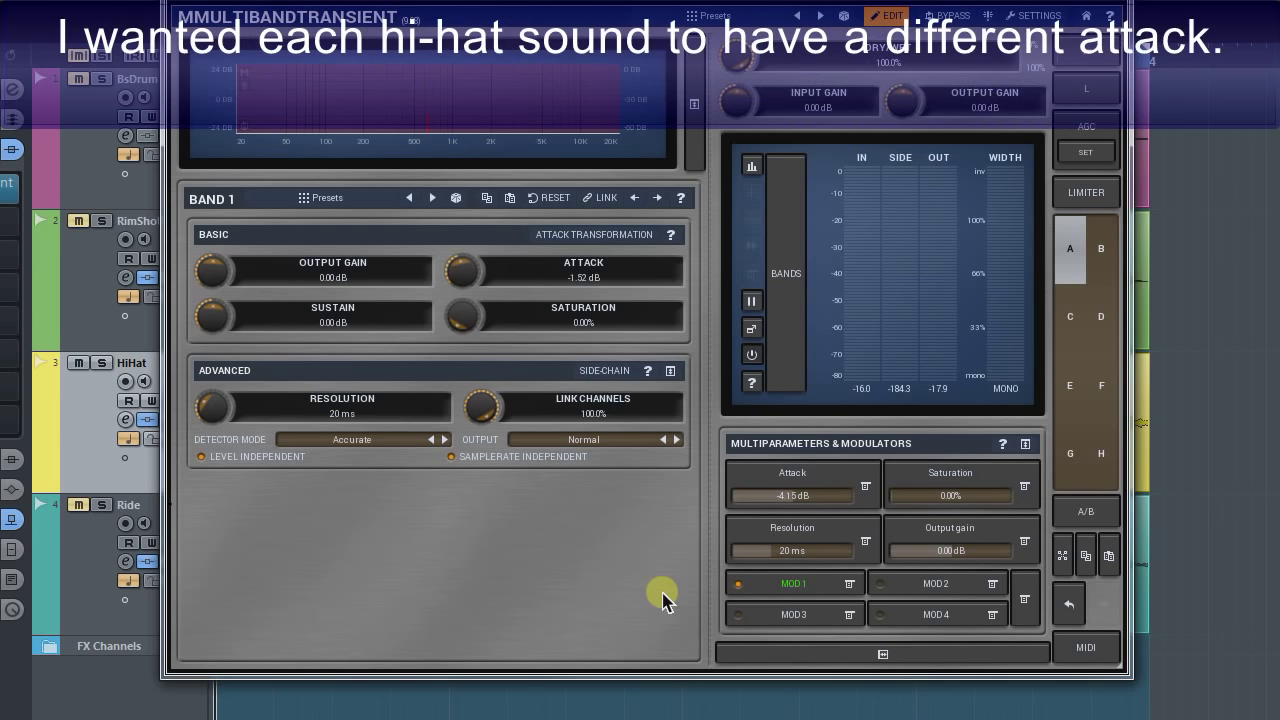
left_click_drag(463, 270, 463, 300)
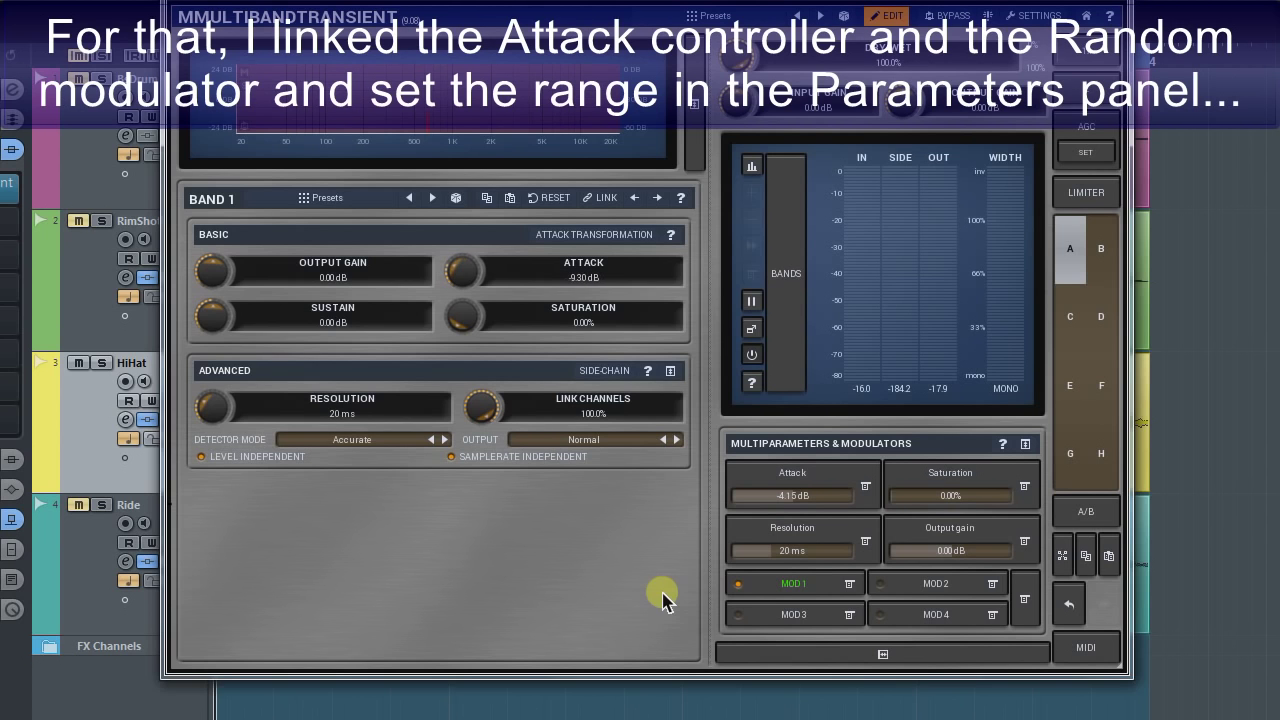
left_click(794, 583)
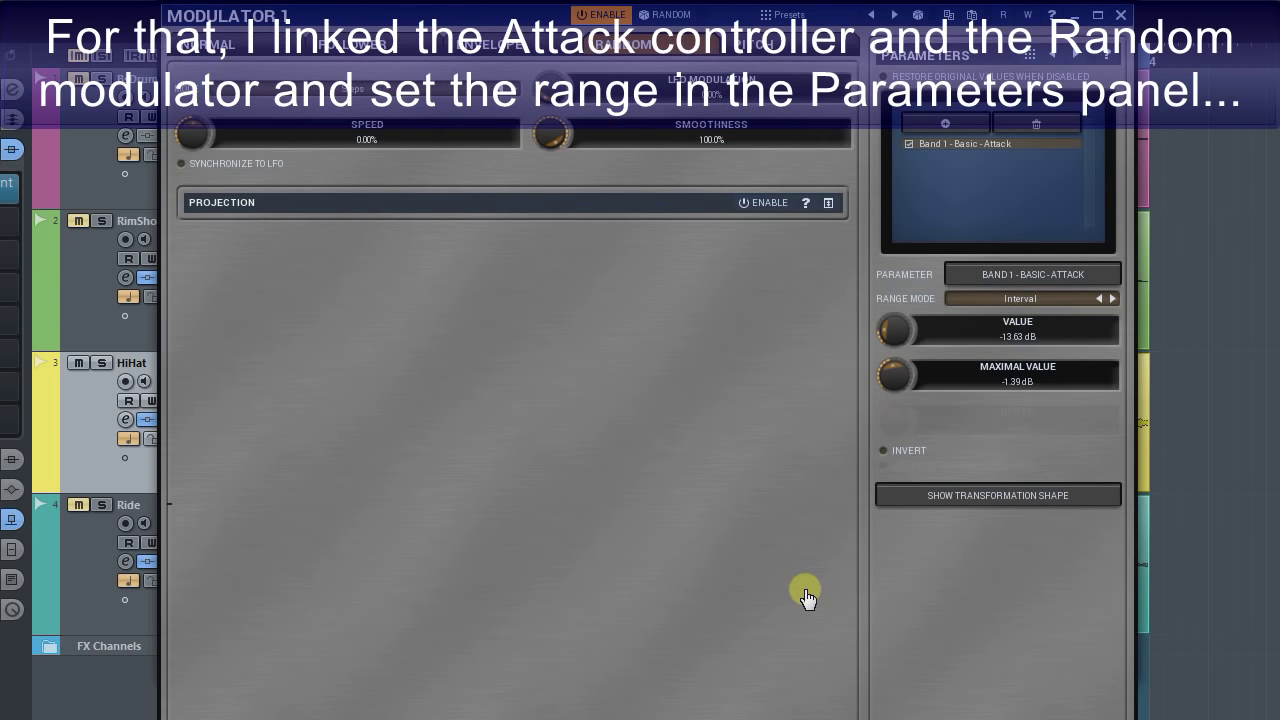